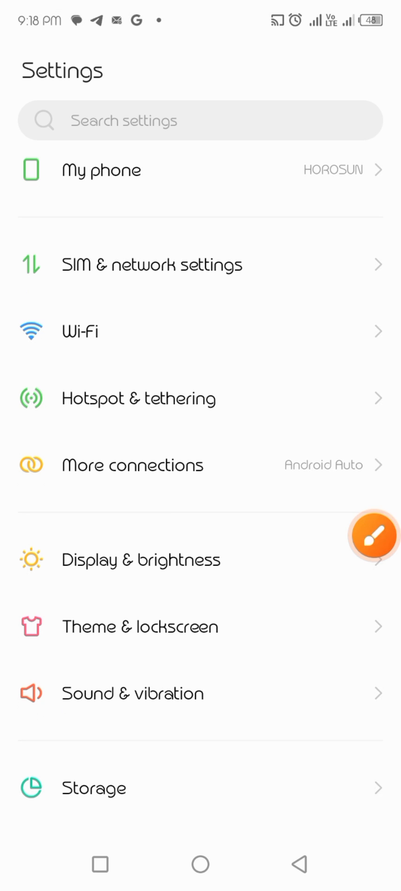
# - Navigate from the main Settings list into the Call settings page
pyautogui.click(375, 536)
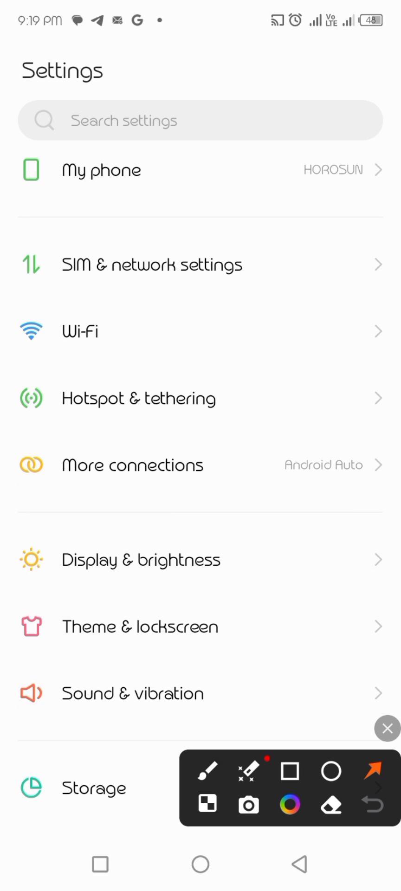
pyautogui.click(150, 264)
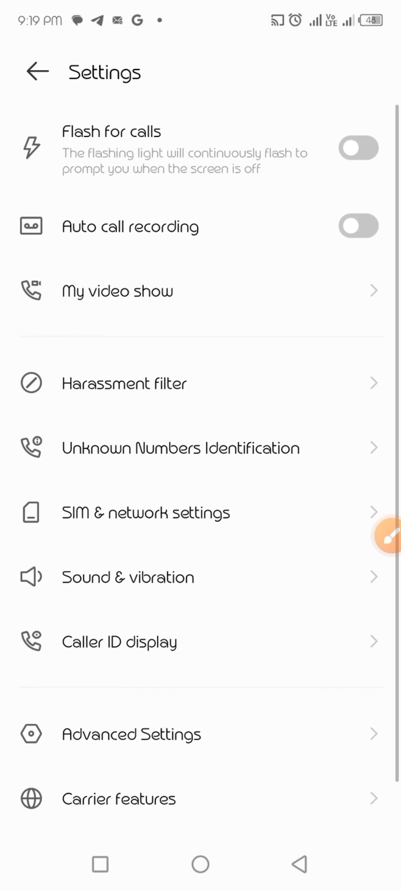
# - Enter the calls' Advanced Settings page with fingerprint and gesture options
pyautogui.click(381, 535)
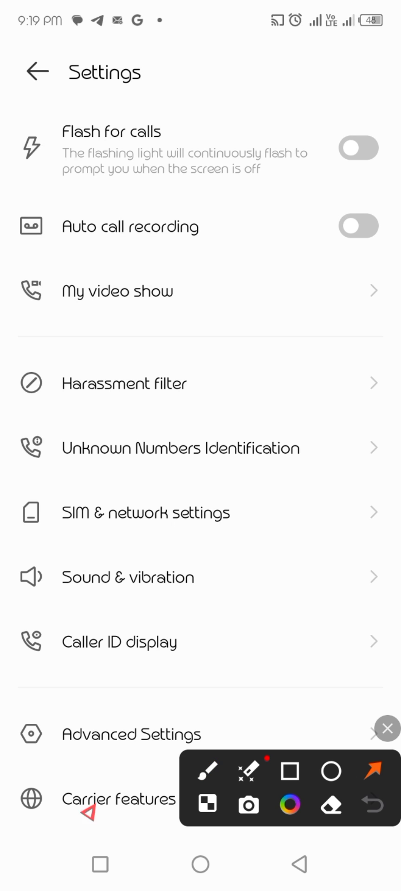
pyautogui.click(130, 734)
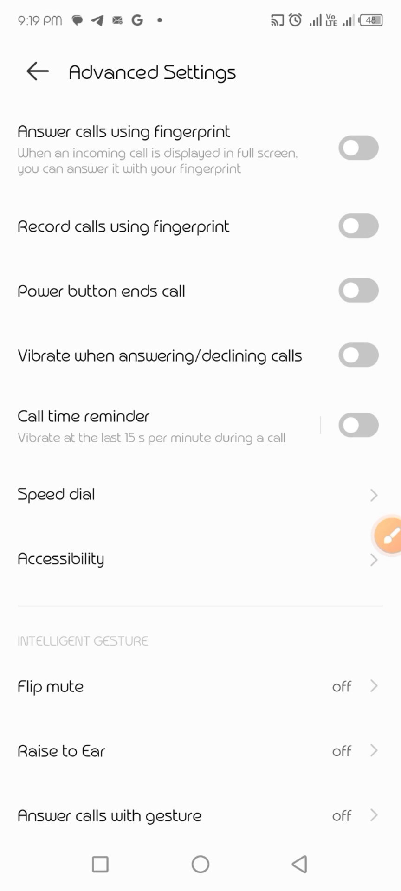
# - Switch on 'Answer calls using fingerprint' in the advanced call settings
pyautogui.click(388, 535)
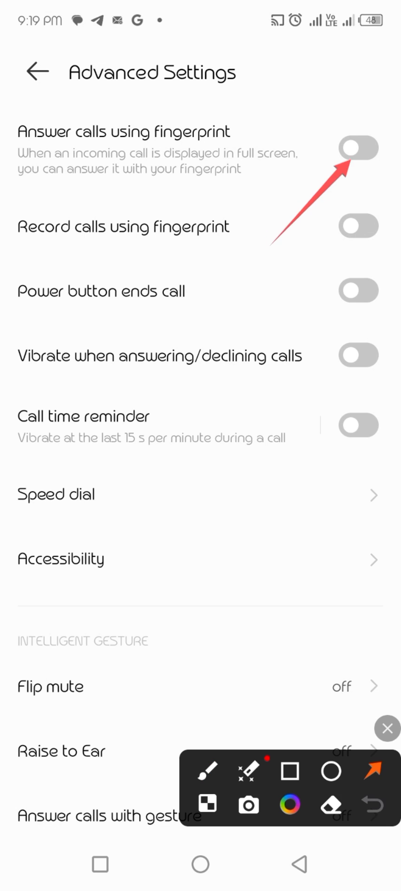
pyautogui.click(358, 148)
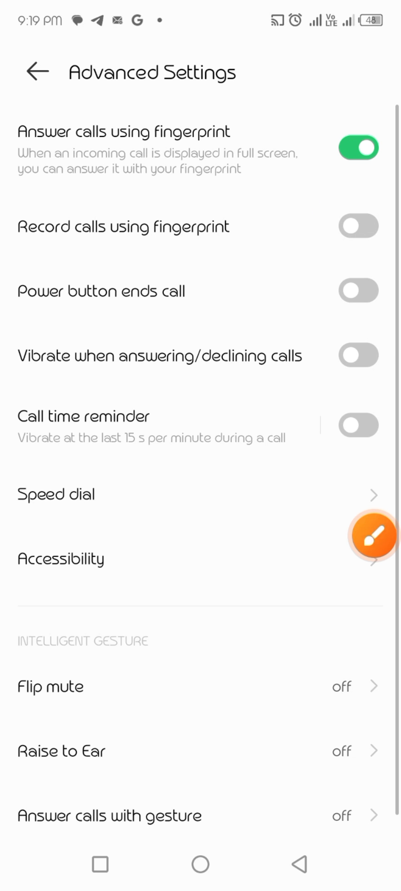